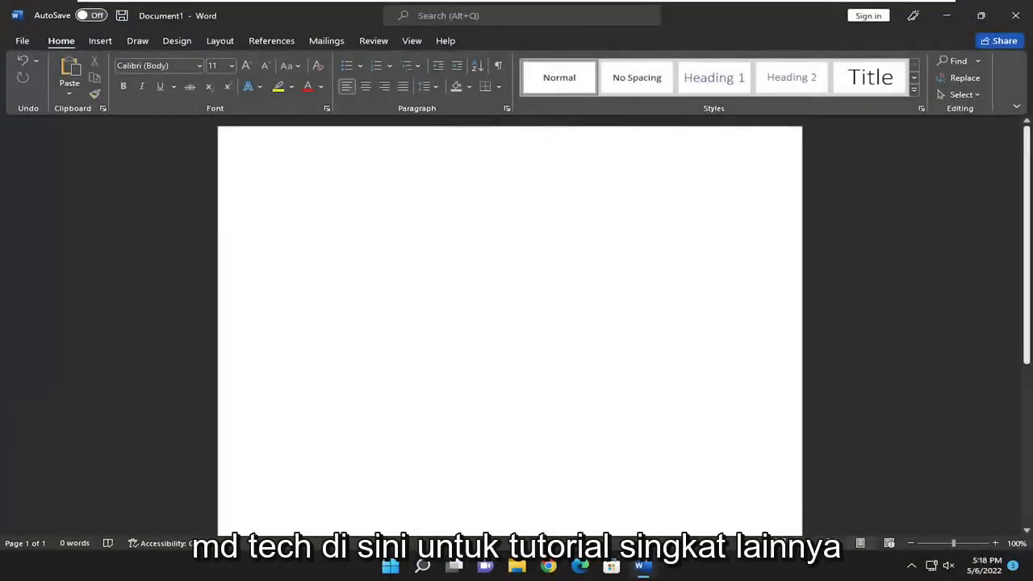
Place the cursor on the blank page and bring up the Insert tools.
{"action": "left_click", "coordinate": [285, 193]}
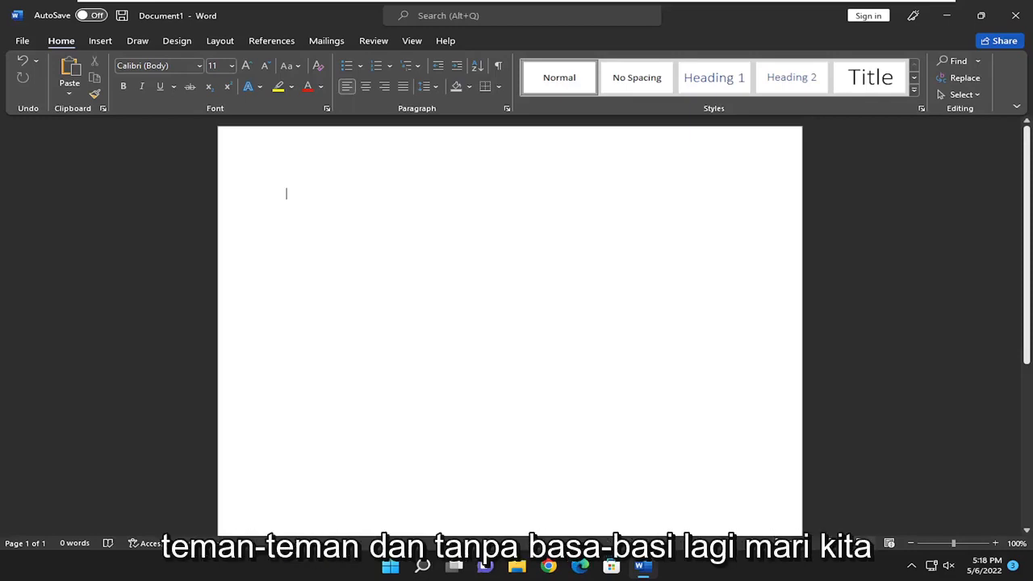
{"action": "mouse_move", "coordinate": [618, 271]}
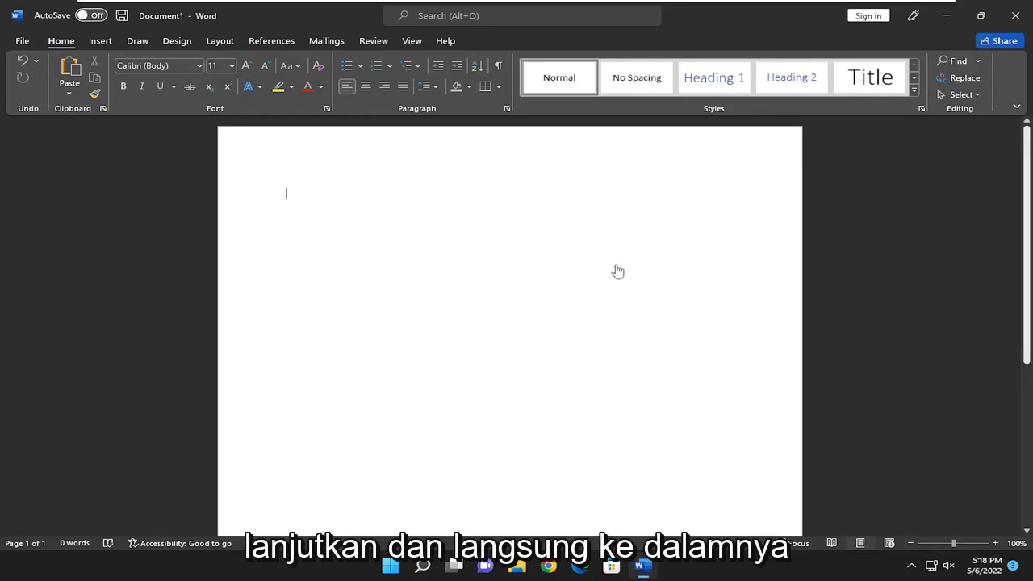
{"action": "left_click", "coordinate": [100, 41]}
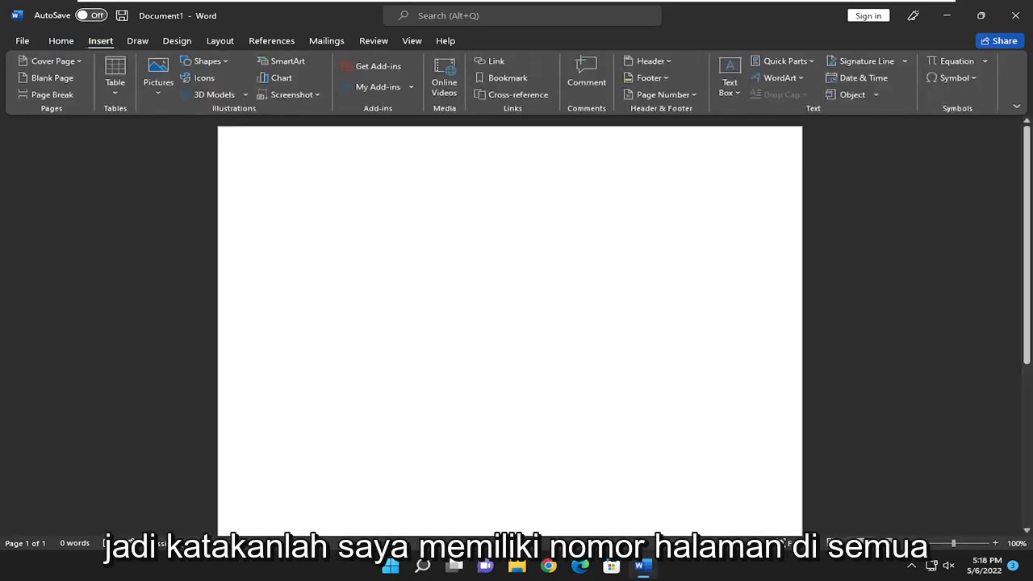
Insert a page number at the bottom right of the footer and close footer editing.
{"action": "left_click", "coordinate": [661, 95]}
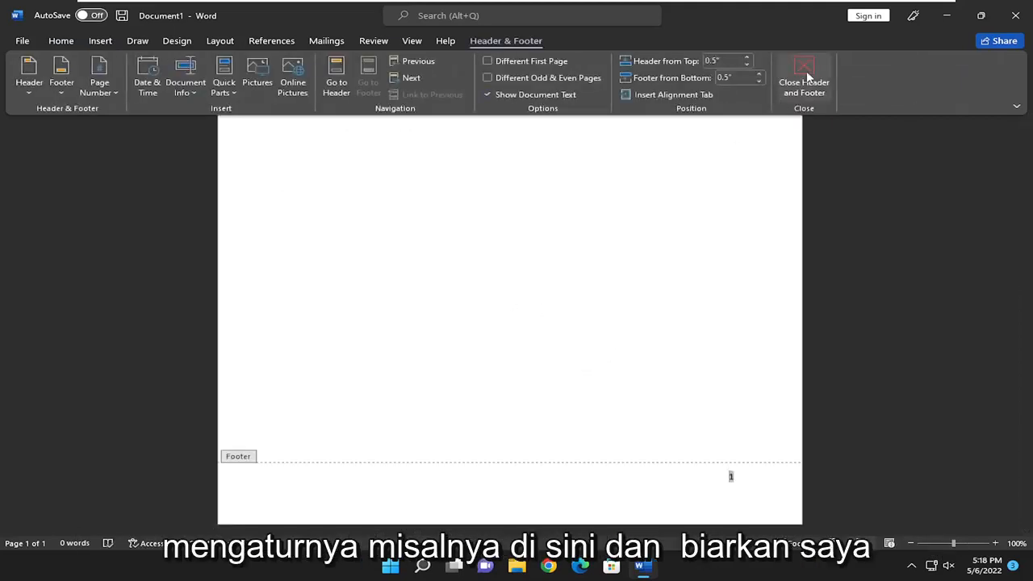
{"action": "left_click", "coordinate": [804, 77]}
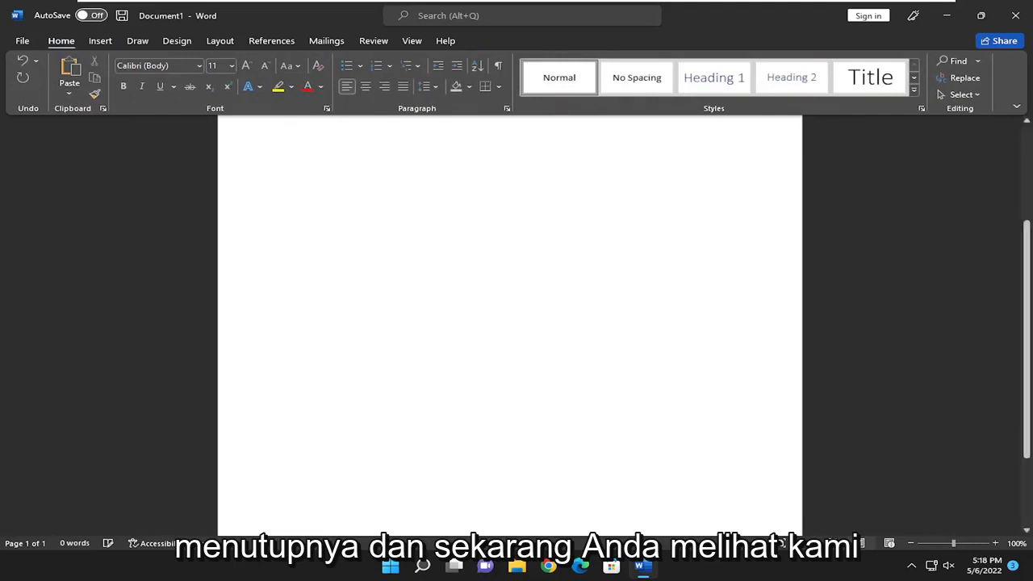
Scroll down to view page 1's footer showing number 1.
{"action": "scroll", "scroll_direction": "down", "scroll_amount": 3}
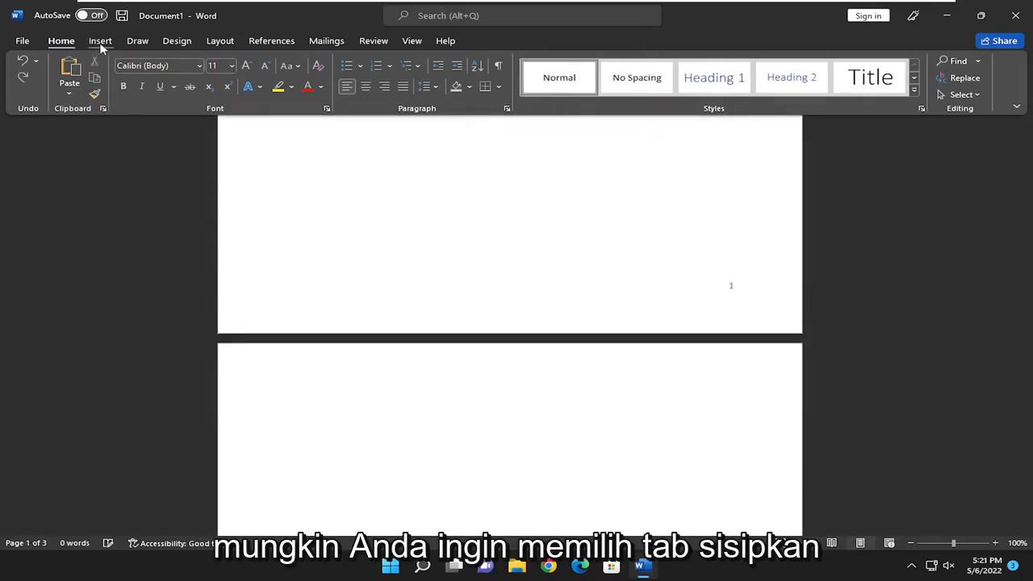
Edit the footer and turn on Different First Page to hide page one's number.
{"action": "left_click", "coordinate": [100, 41]}
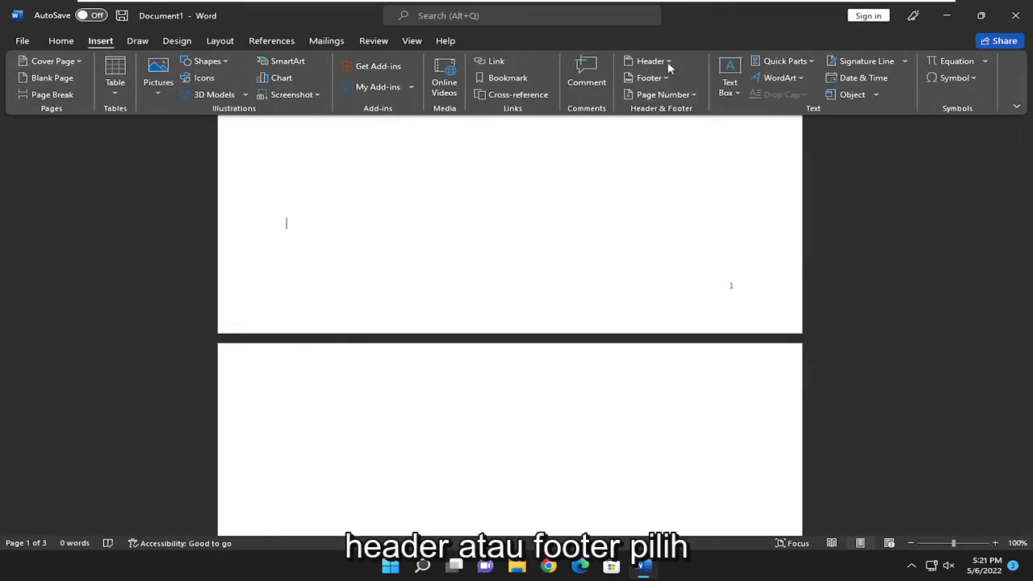
{"action": "left_click", "coordinate": [650, 78]}
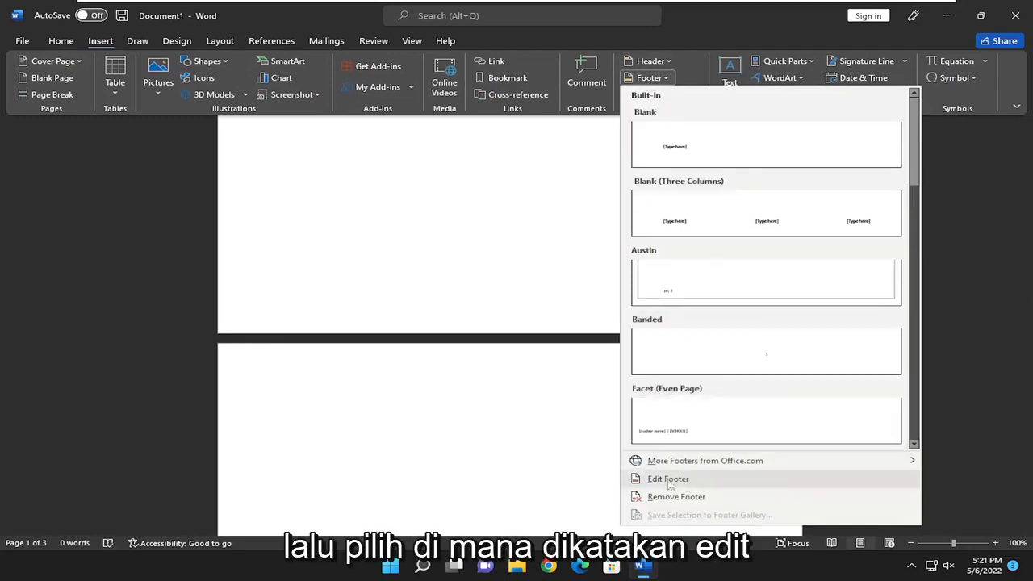
{"action": "left_click", "coordinate": [667, 479]}
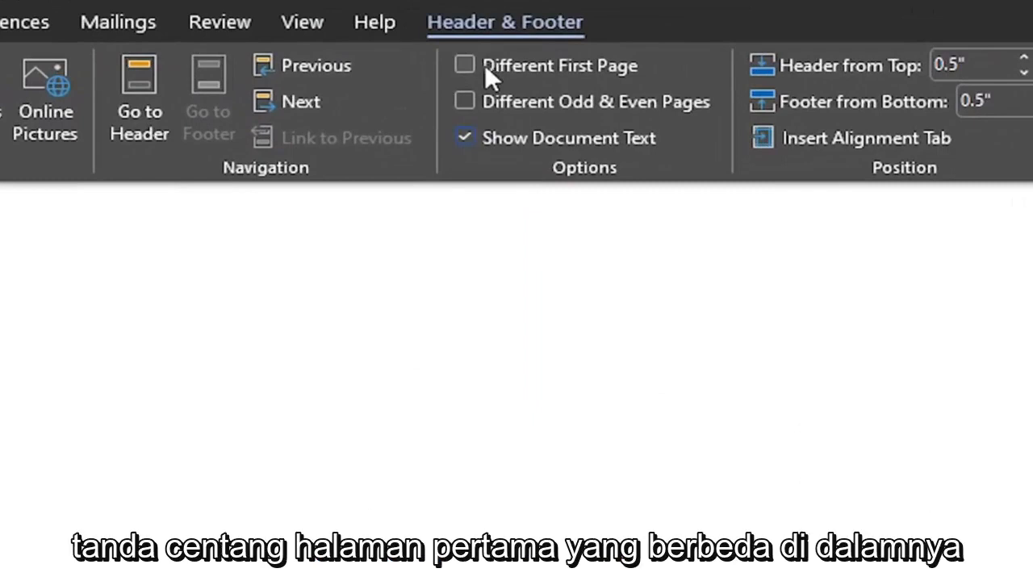
{"action": "left_click", "coordinate": [464, 65]}
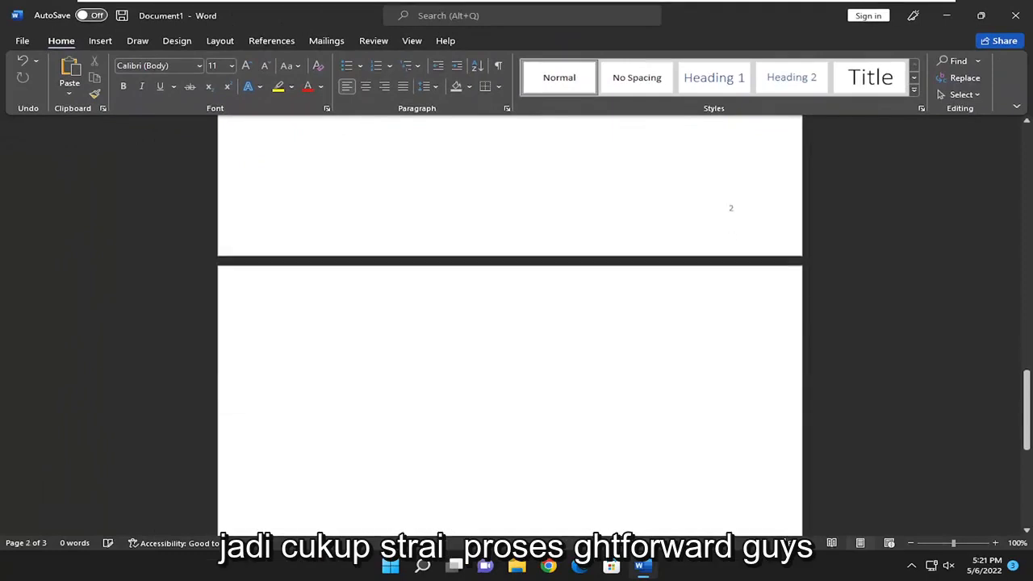
{"action": "scroll", "scroll_direction": "down", "scroll_amount": 3}
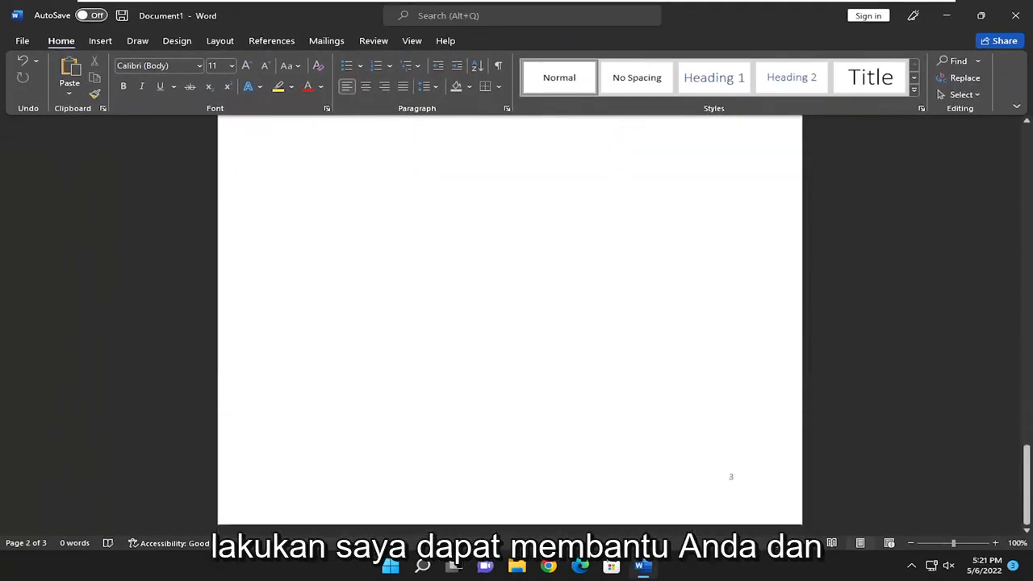
{"action": "scroll", "scroll_direction": "down", "scroll_amount": 3}
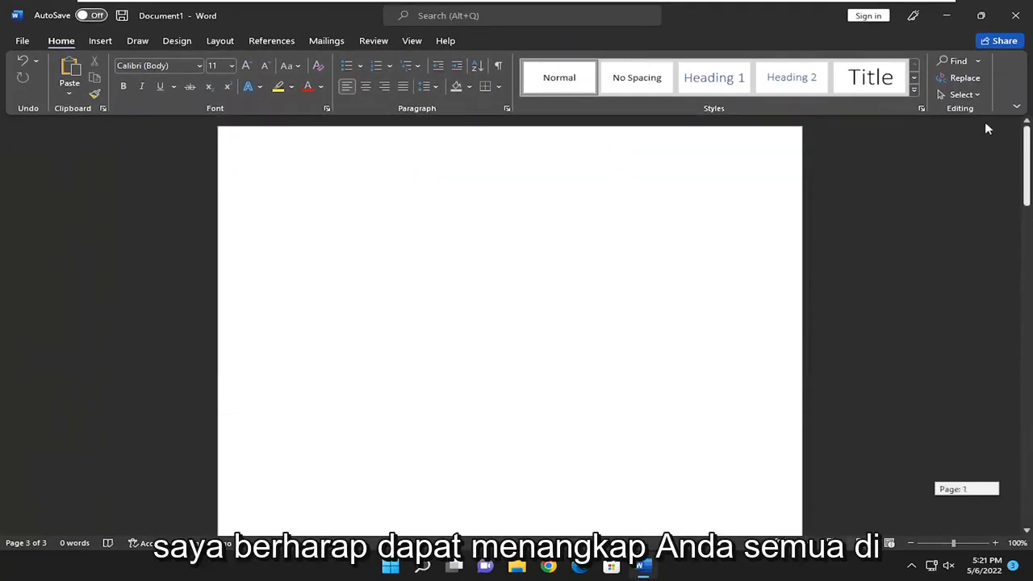